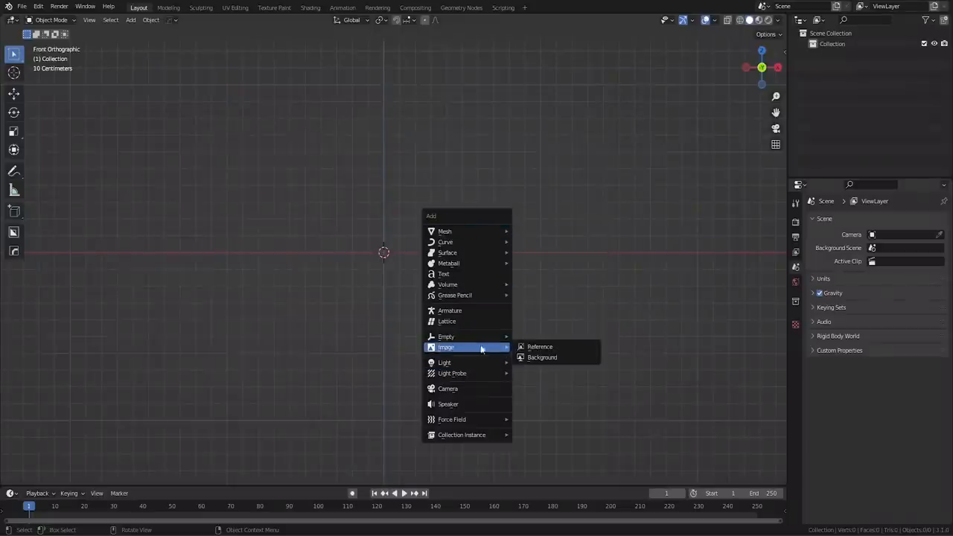
# Step: Load the BMX bike side-view photo as a reference image in front view
pyautogui.click(539, 345)
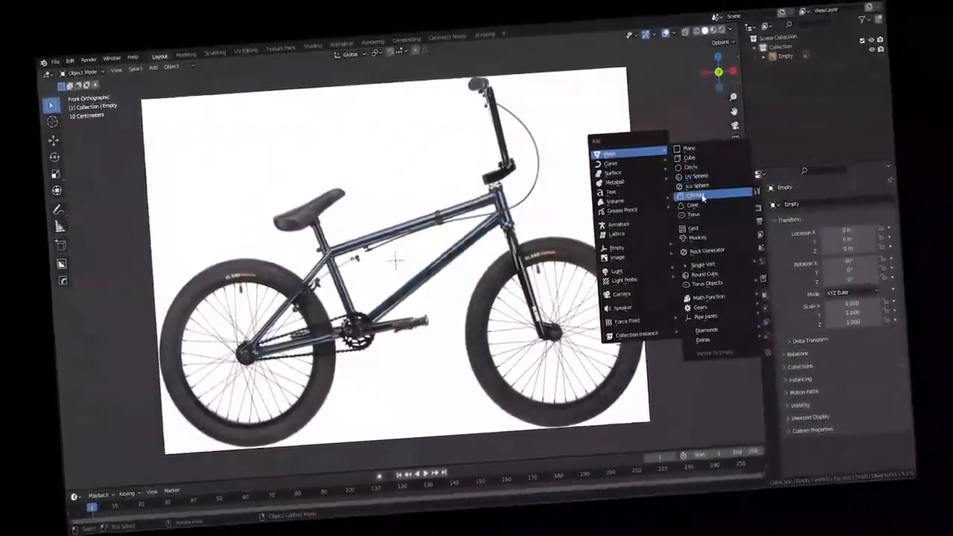
# Step: Add a cylinder for the wheel and scale it down over the reference wheel
pyautogui.click(693, 195)
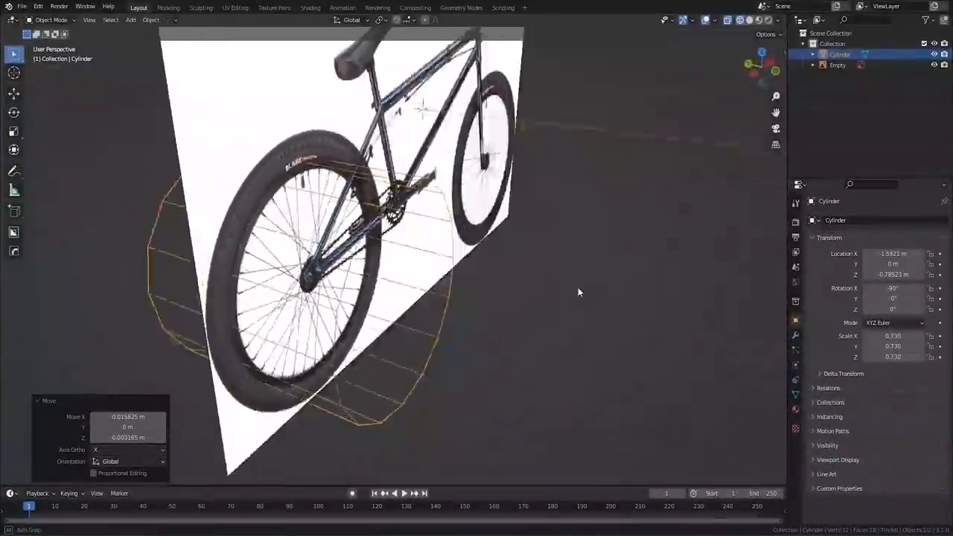
pyautogui.press('s')
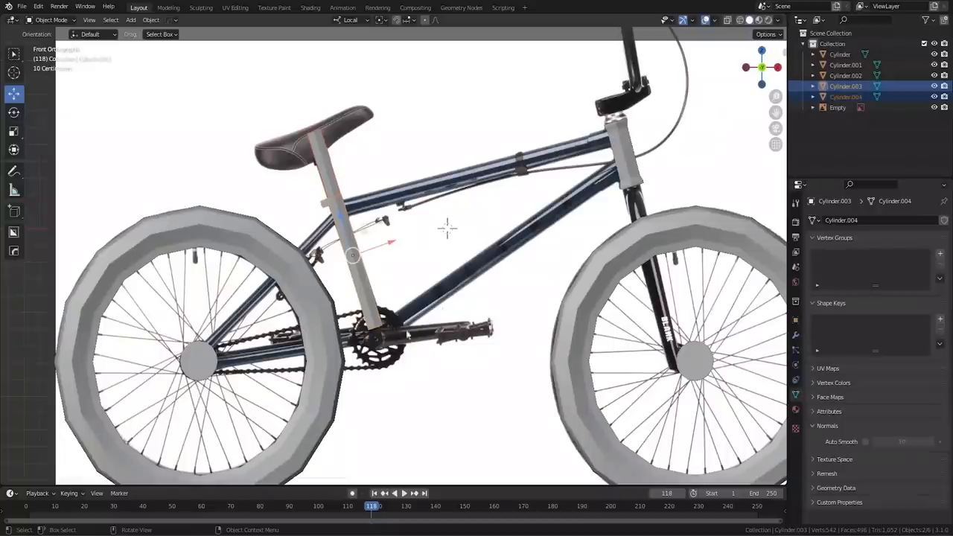
pyautogui.moveTo(304, 293)
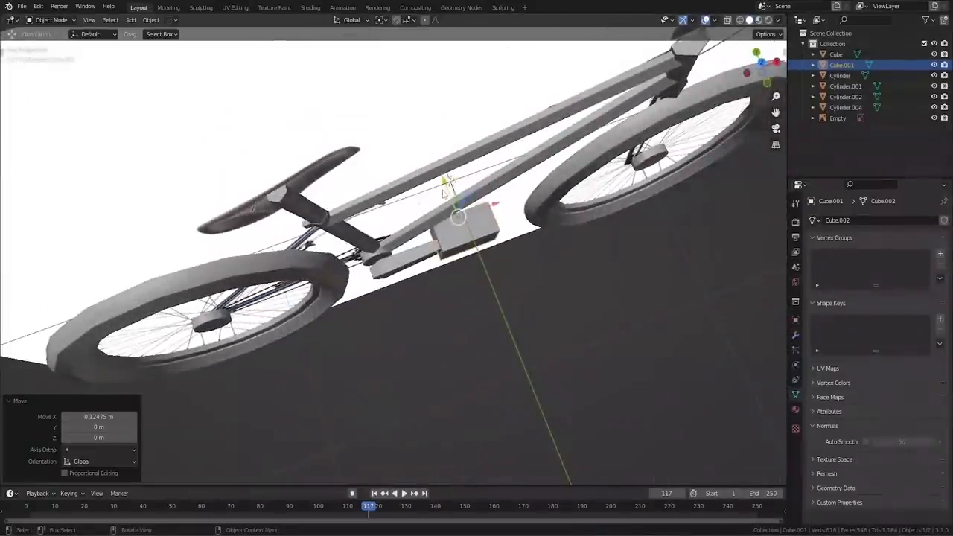
# Step: Move the cube to the crank and enter Edit Mode to shape the pedal cage
pyautogui.moveTo(458, 215); pyautogui.dragTo(479, 271)
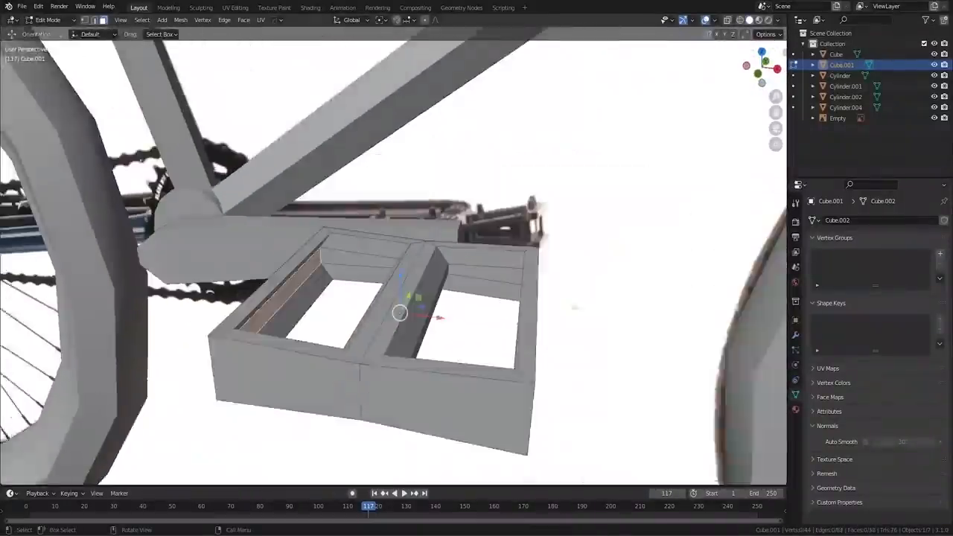
pyautogui.moveTo(399, 313); pyautogui.dragTo(566, 308)
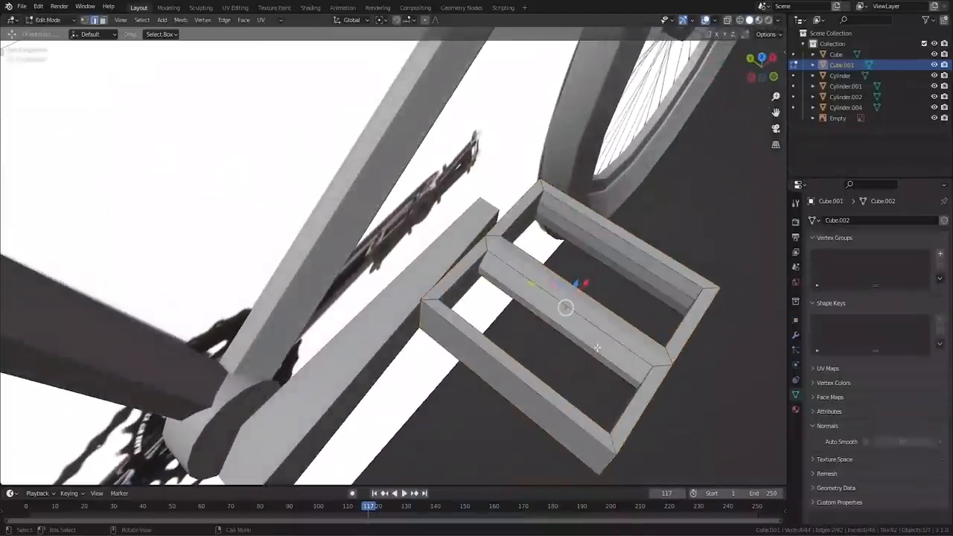
pyautogui.press('Tab')
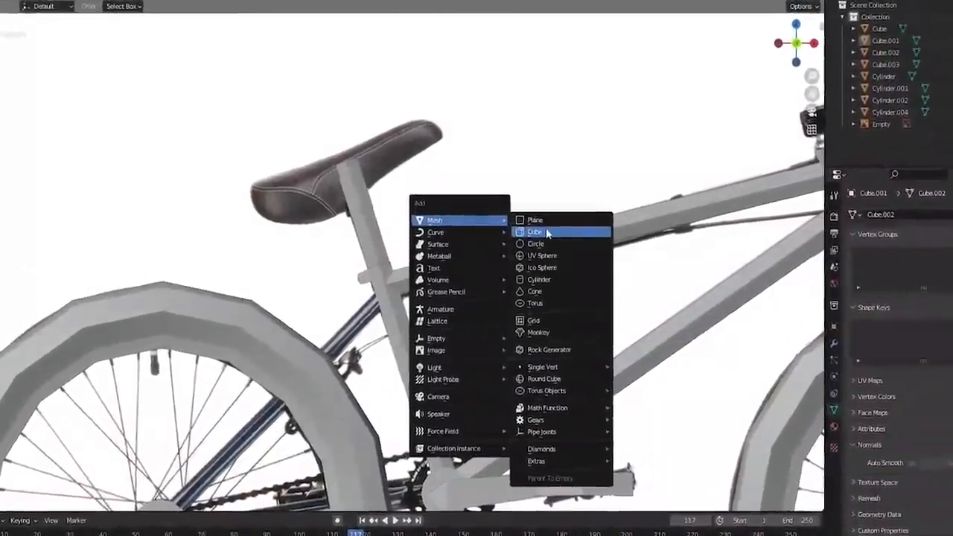
# Step: Add a cube for the seat and stretch it into a saddle atop the seat post
pyautogui.click(535, 232)
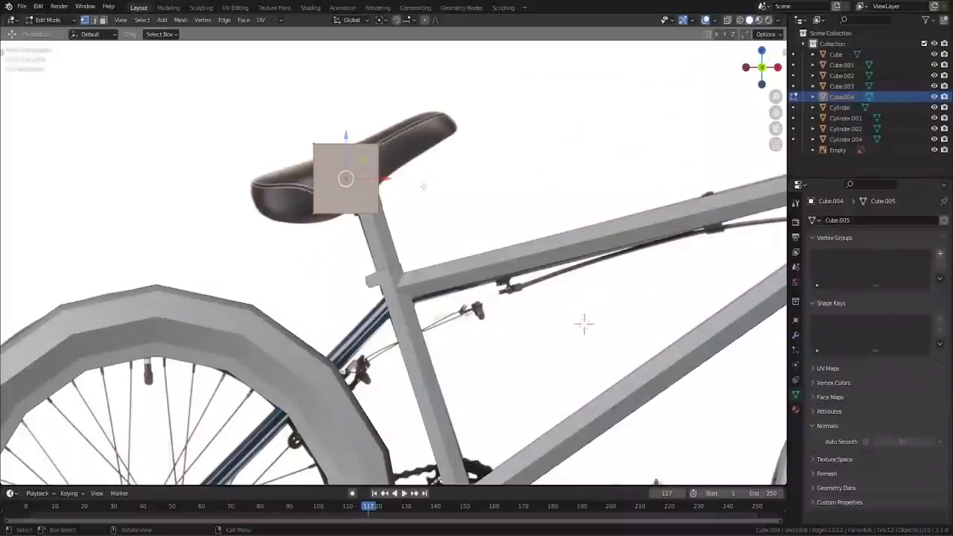
pyautogui.press('s')
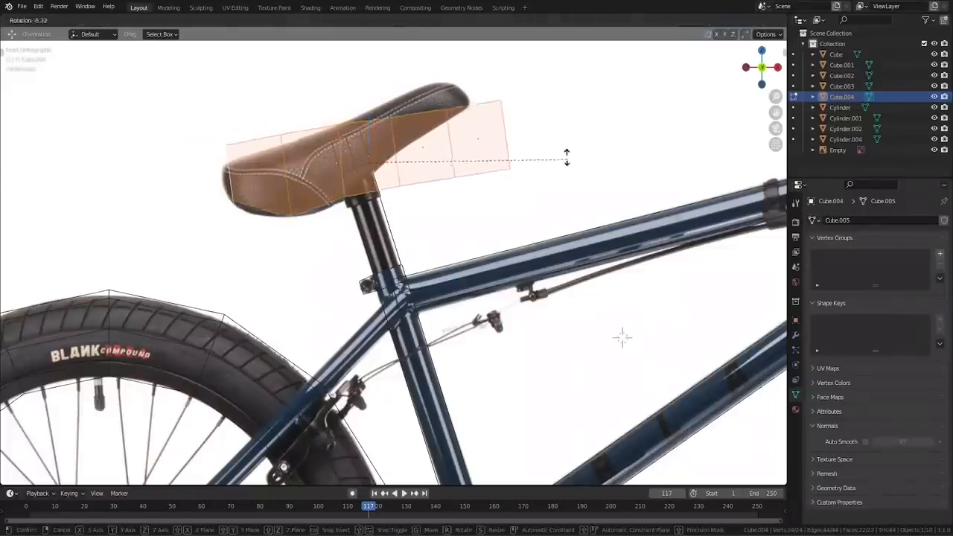
pyautogui.moveTo(447, 134); pyautogui.dragTo(354, 116)
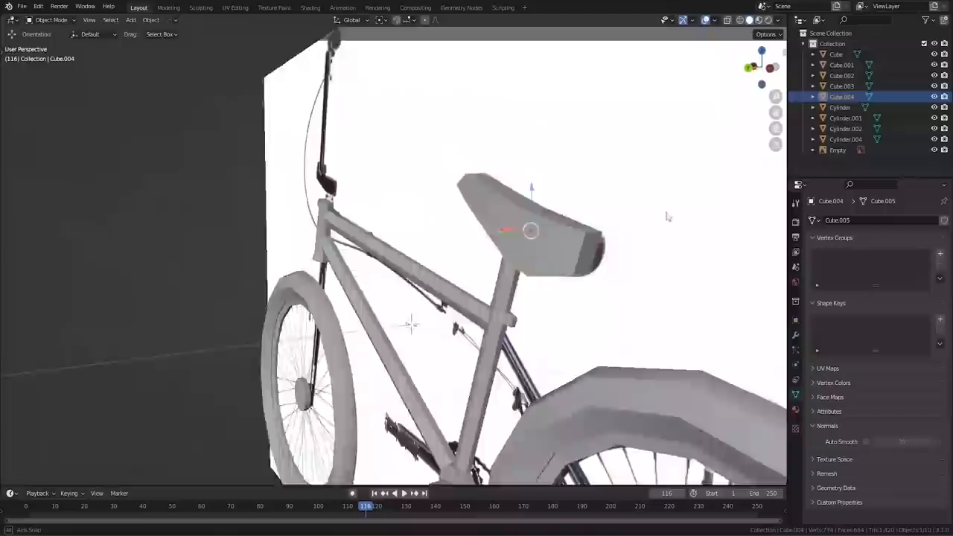
pyautogui.press('Tab')
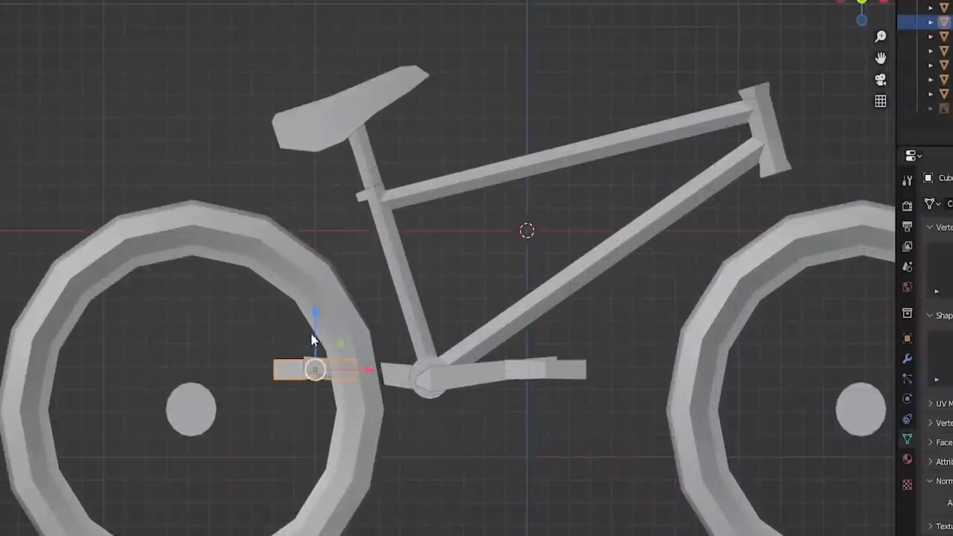
pyautogui.scroll(3)
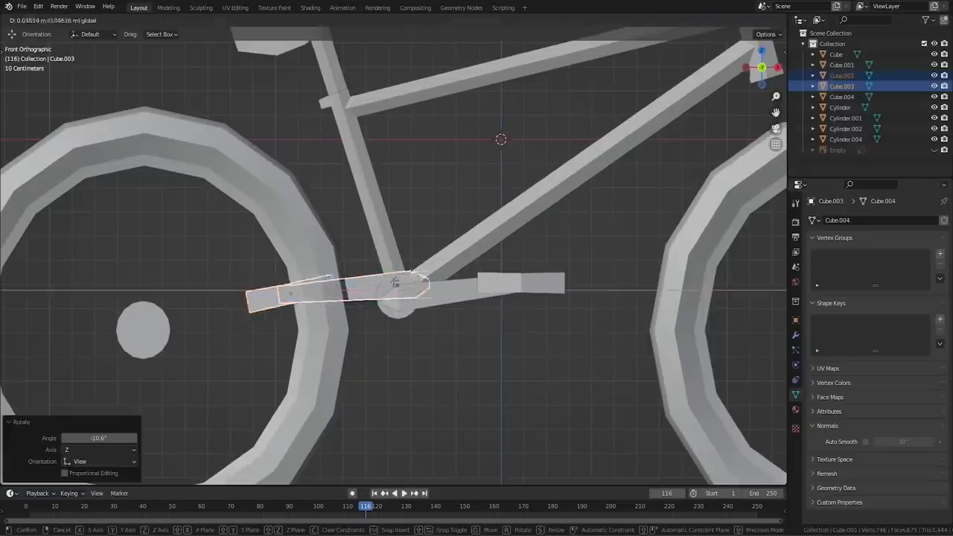
pyautogui.moveTo(444, 268)
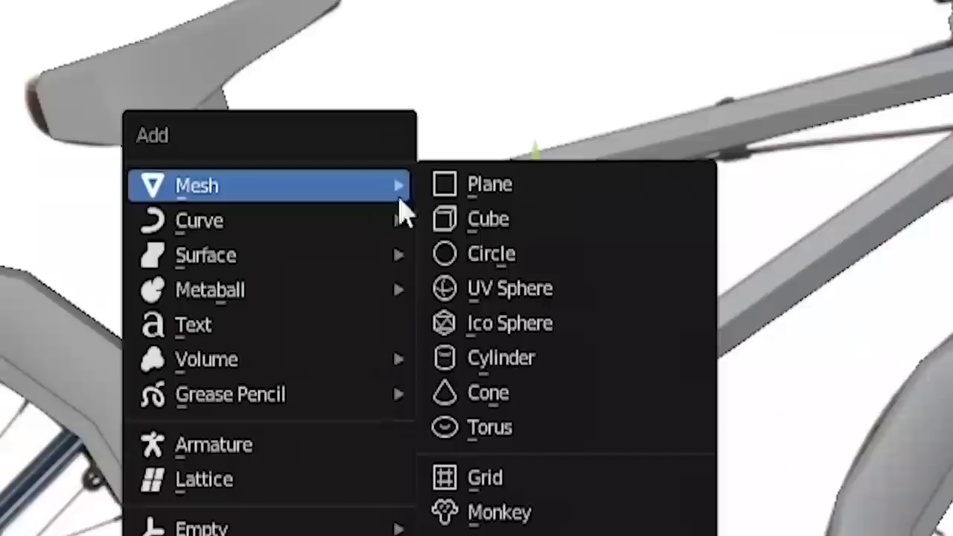
# Step: Add a small block by the rear hub, shrink it and shift part of its mesh
pyautogui.click(500, 357)
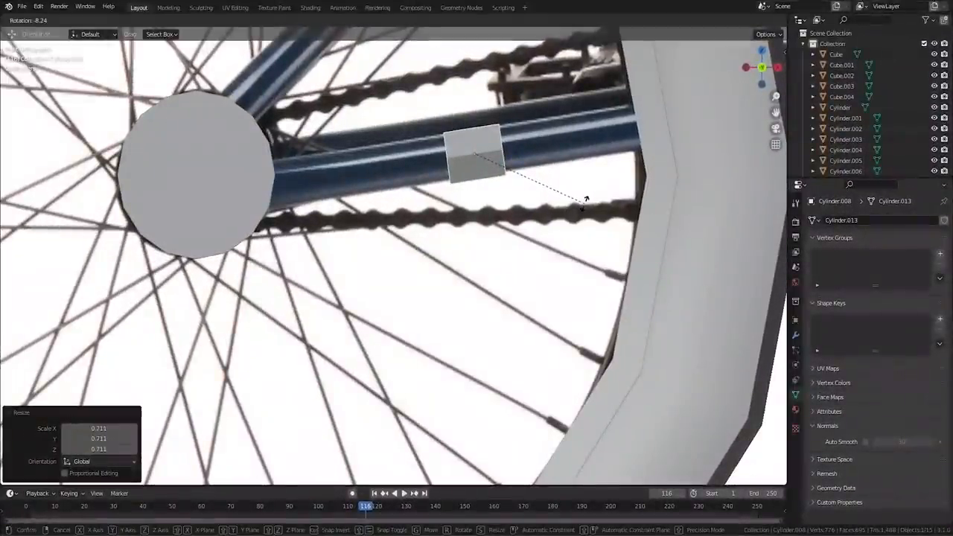
pyautogui.press('Tab')
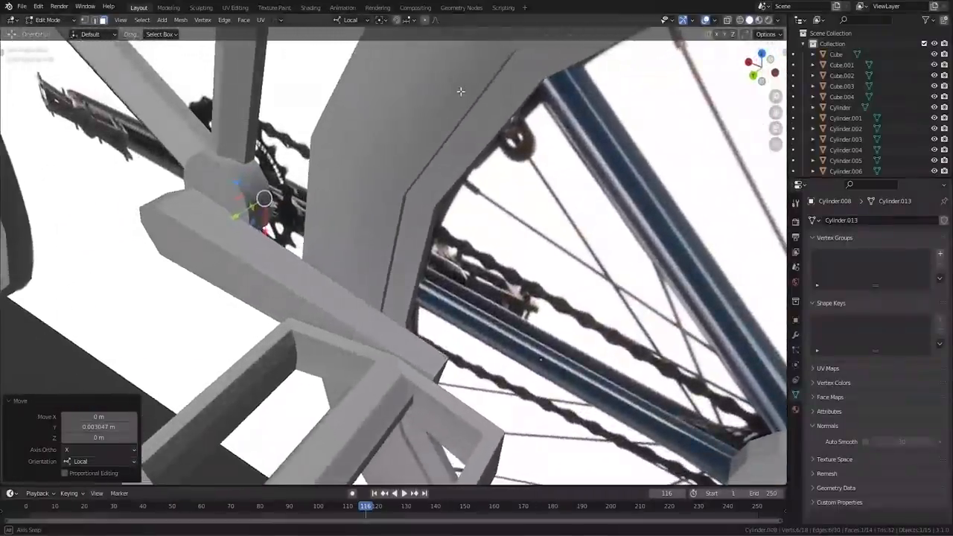
pyautogui.press('Tab')
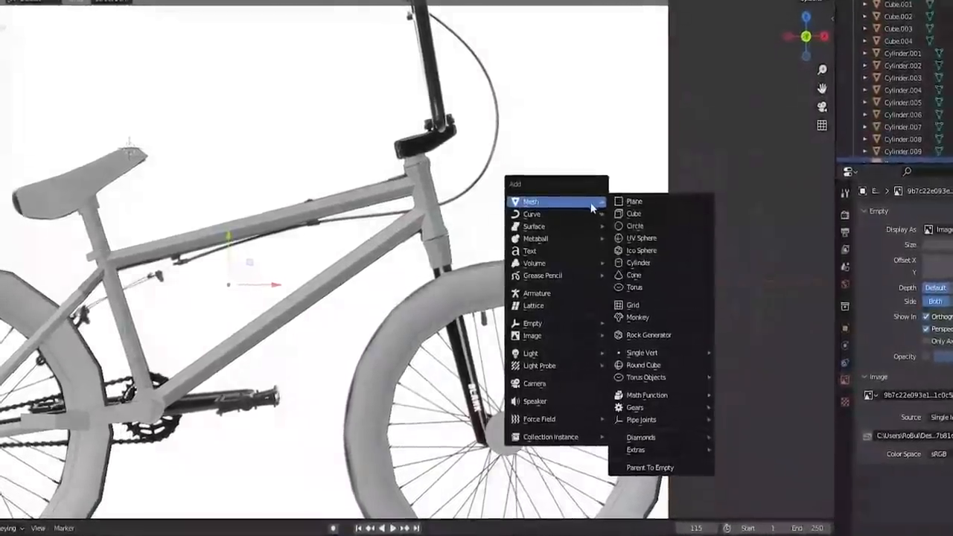
# Step: Add a cylinder at the head tube to start the front fork
pyautogui.click(637, 262)
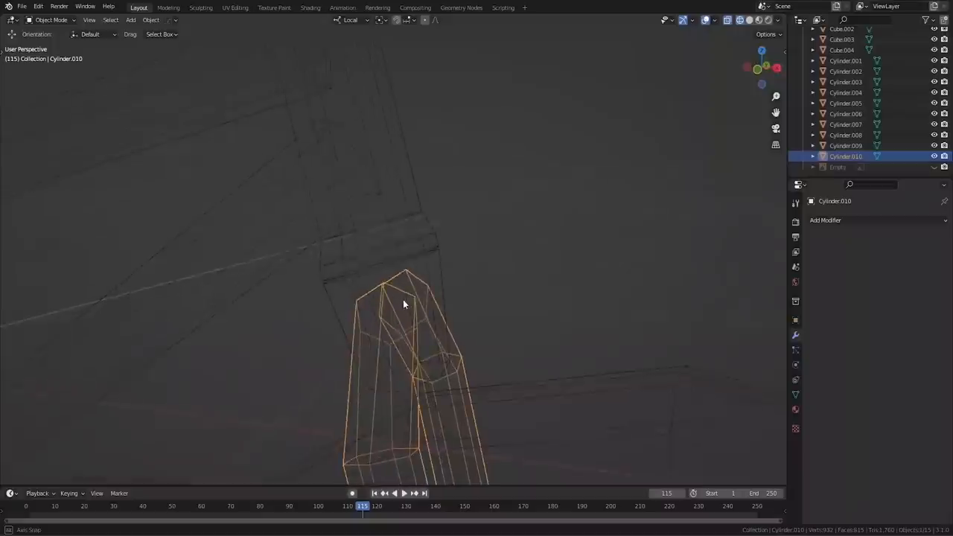
# Step: Finish the fork-leg edits and return the cylinder to solid view
pyautogui.press('Tab')
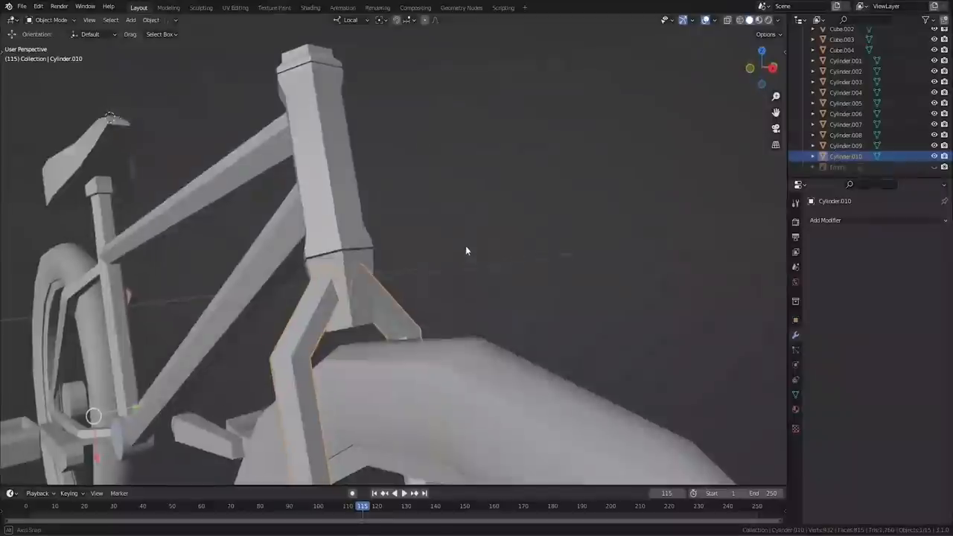
pyautogui.press('Tab')
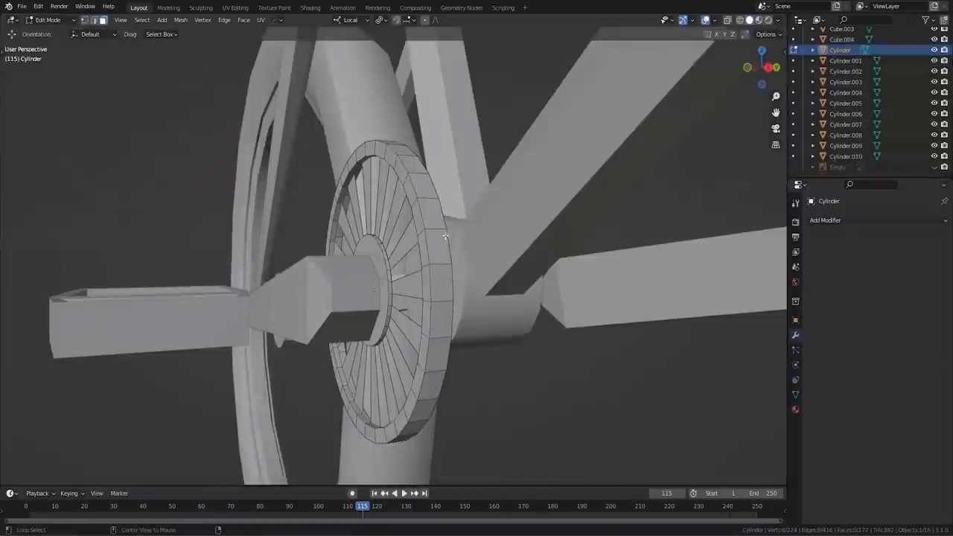
# Step: Select the sprocket disc faces to inset and extrude into a ridged chainring
pyautogui.click(101, 20)
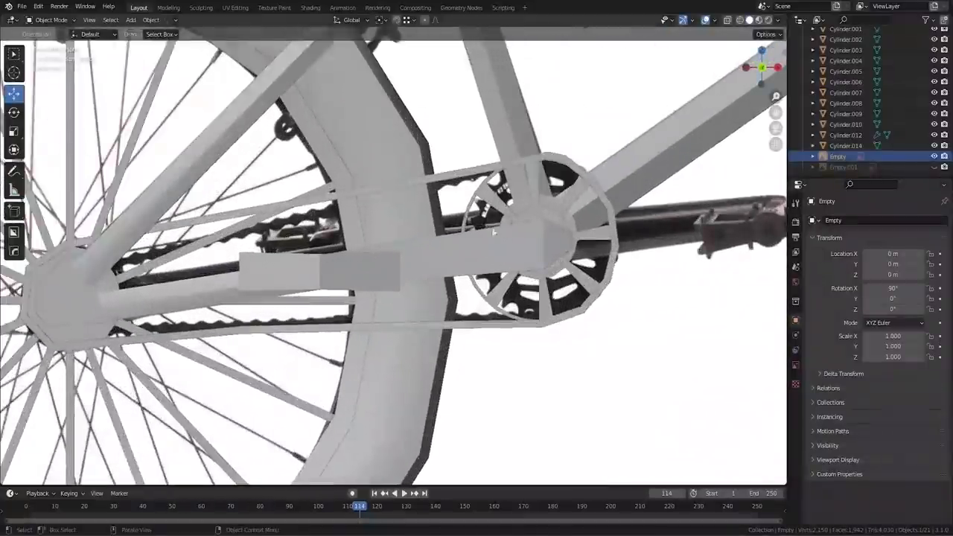
# Step: Hide the reference photo and finish bending the handlebar bar with grips
pyautogui.press('Tab')
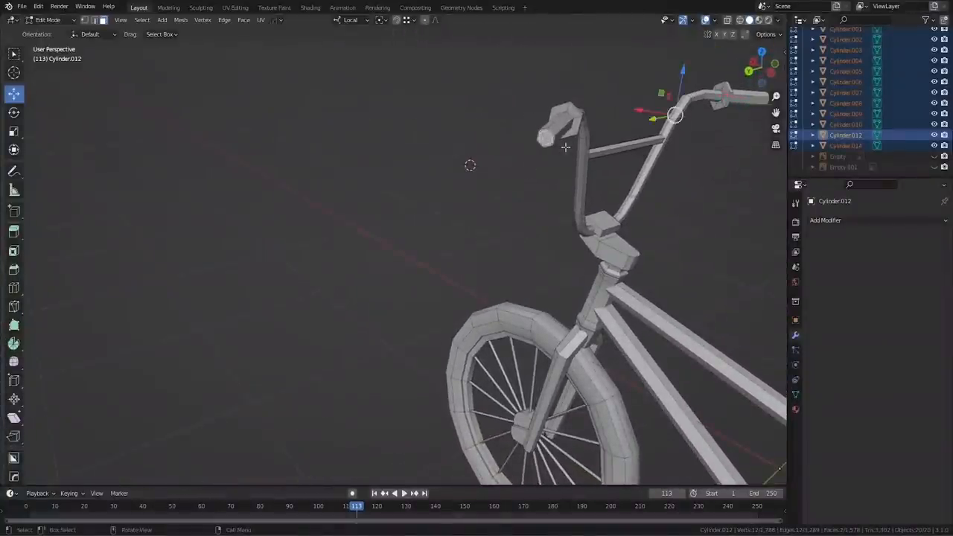
pyautogui.press('Tab')
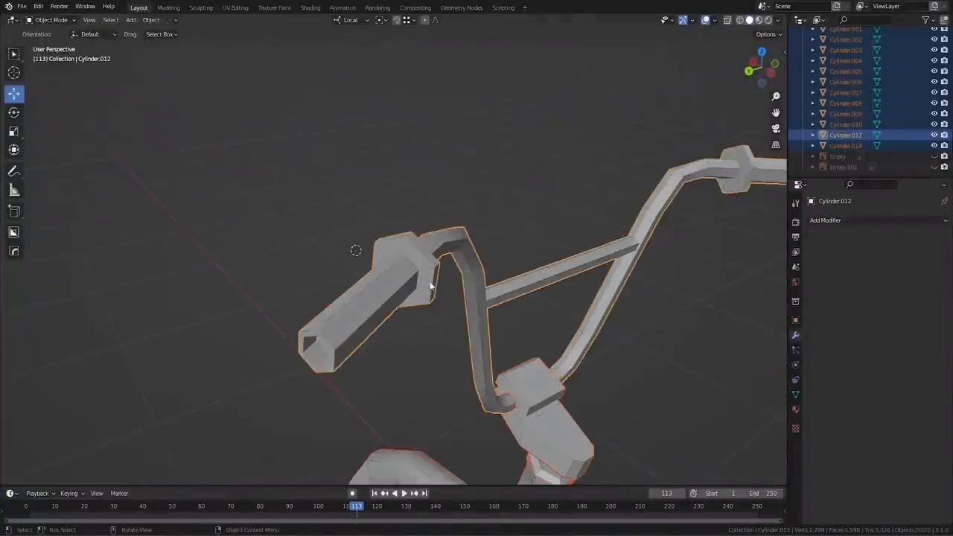